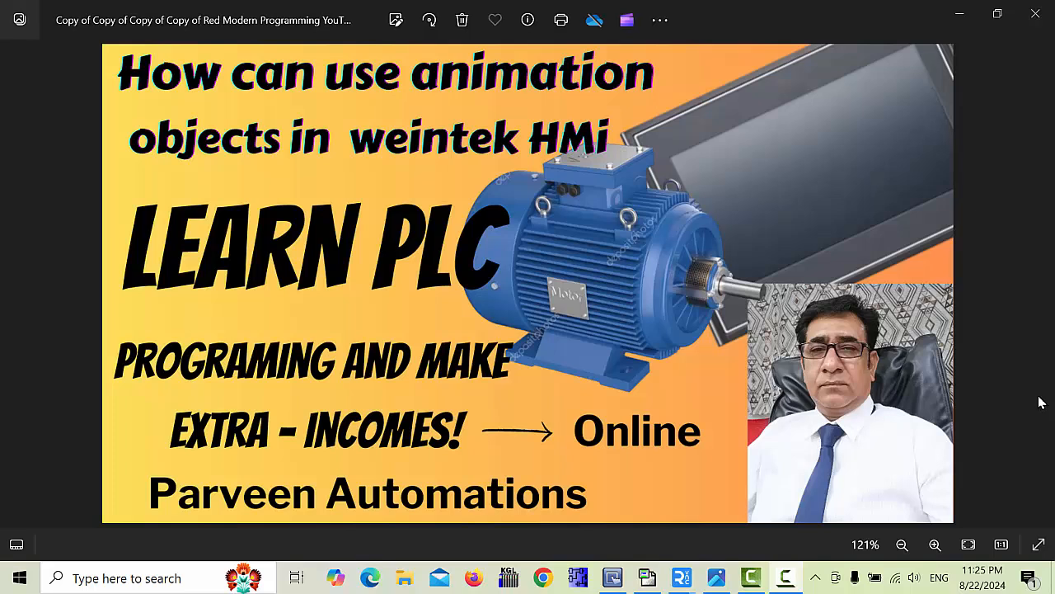
pyautogui.moveTo(1041, 372)
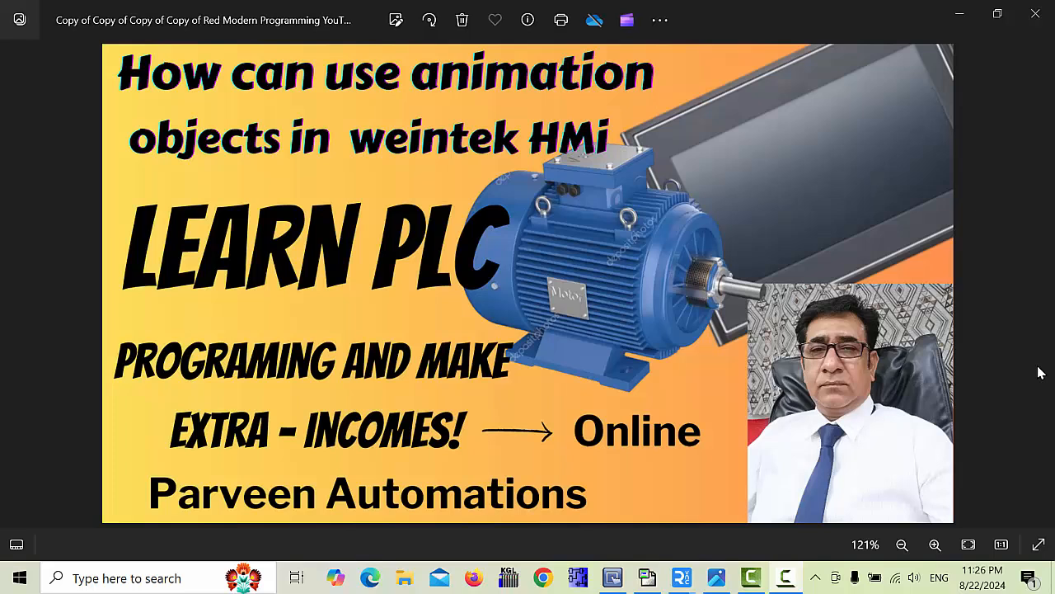
pyautogui.moveTo(756, 448)
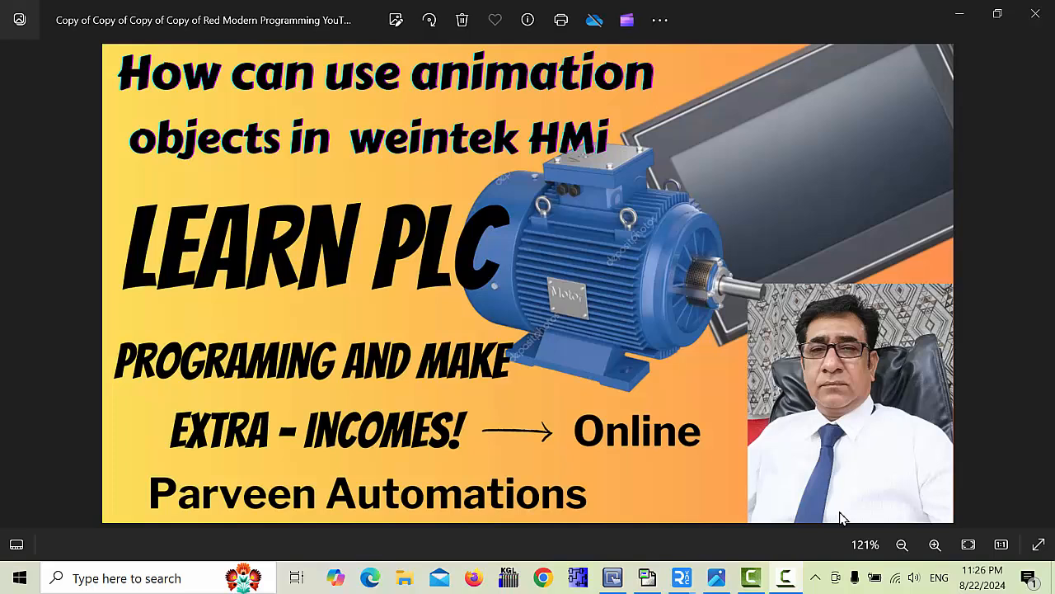
pyautogui.moveTo(574, 512)
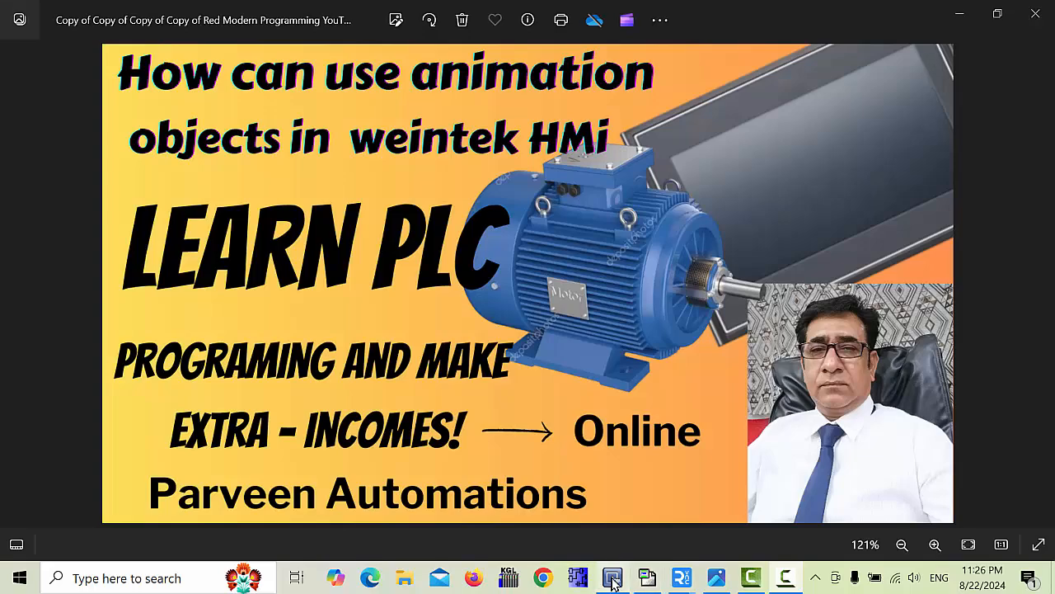
# Return to the HMI project and start a Bit Lamp on FATEK address Y0.
pyautogui.click(612, 577)
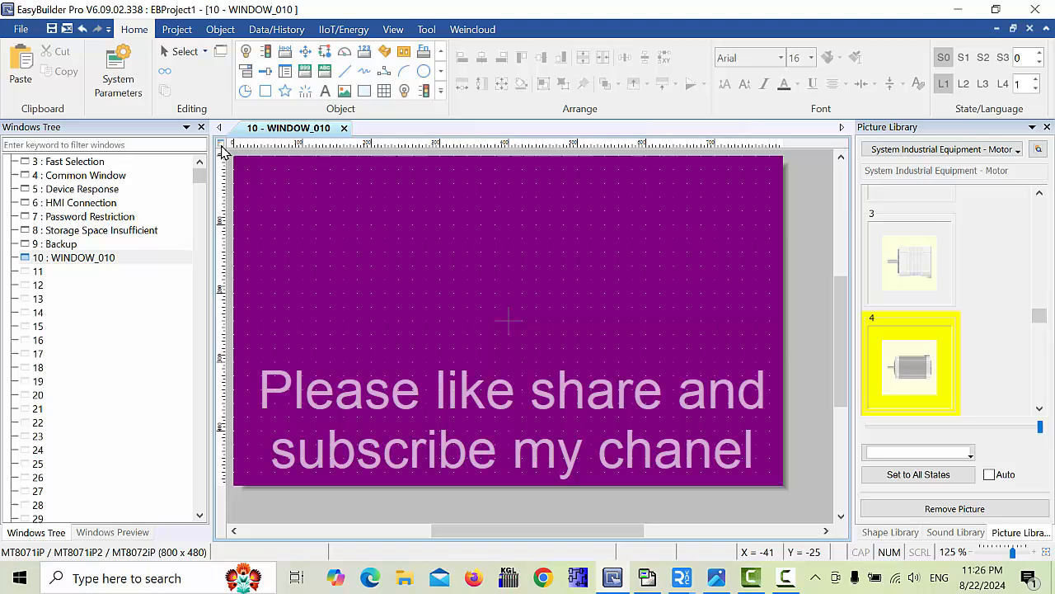
pyautogui.moveTo(773, 320)
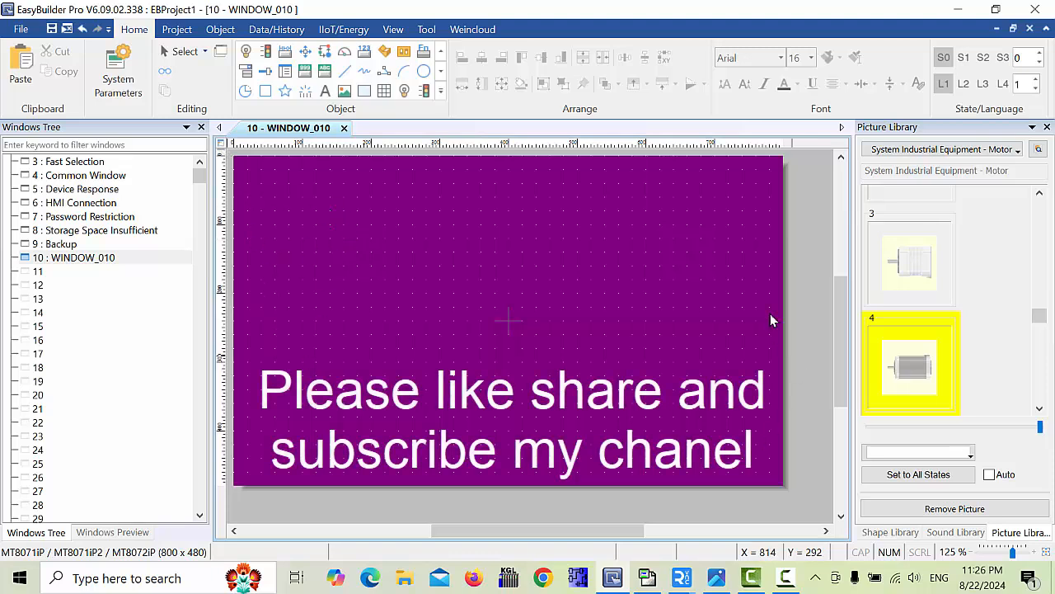
pyautogui.moveTo(396, 362)
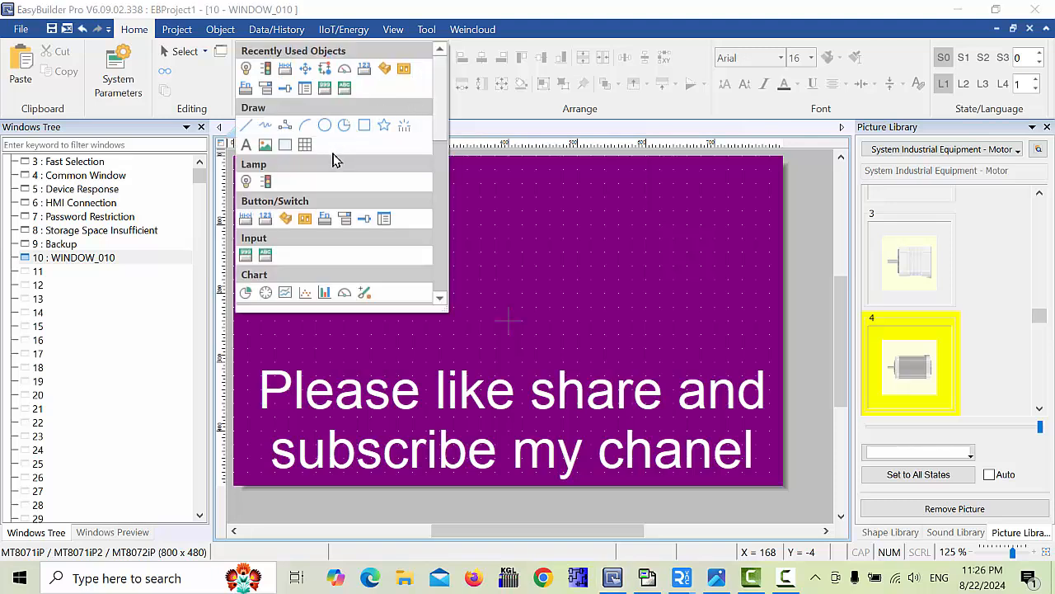
pyautogui.scroll(-3)
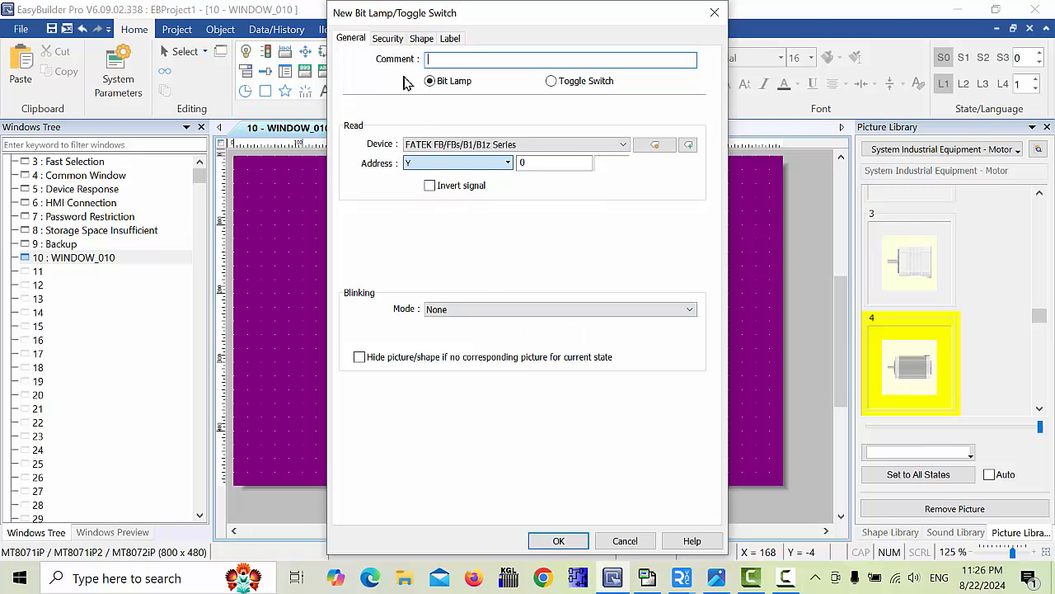
# Give the lamp the two-state General_Motor picture from the motors library.
pyautogui.click(422, 38)
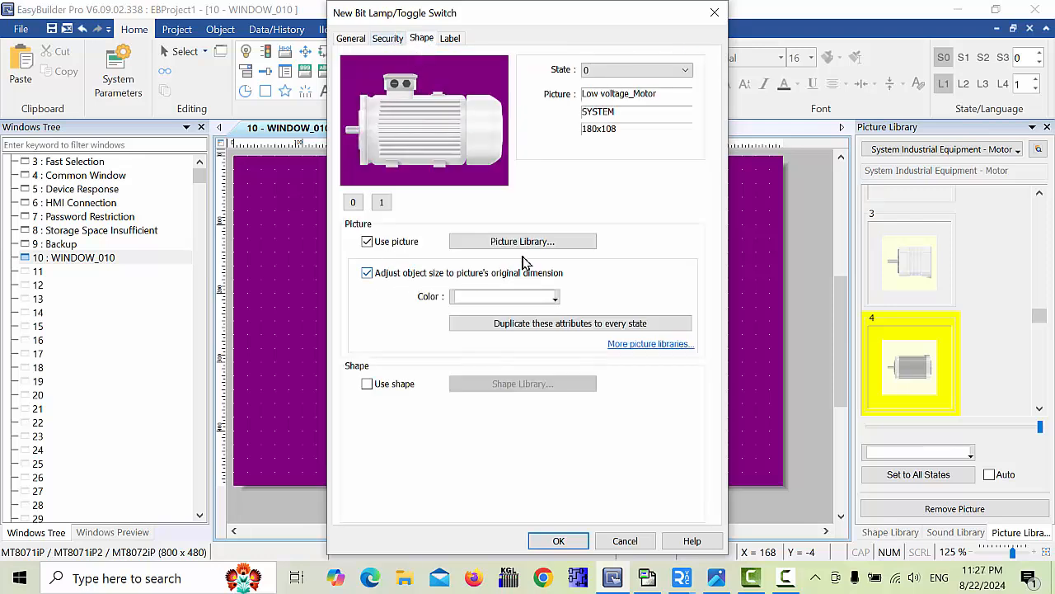
pyautogui.click(523, 240)
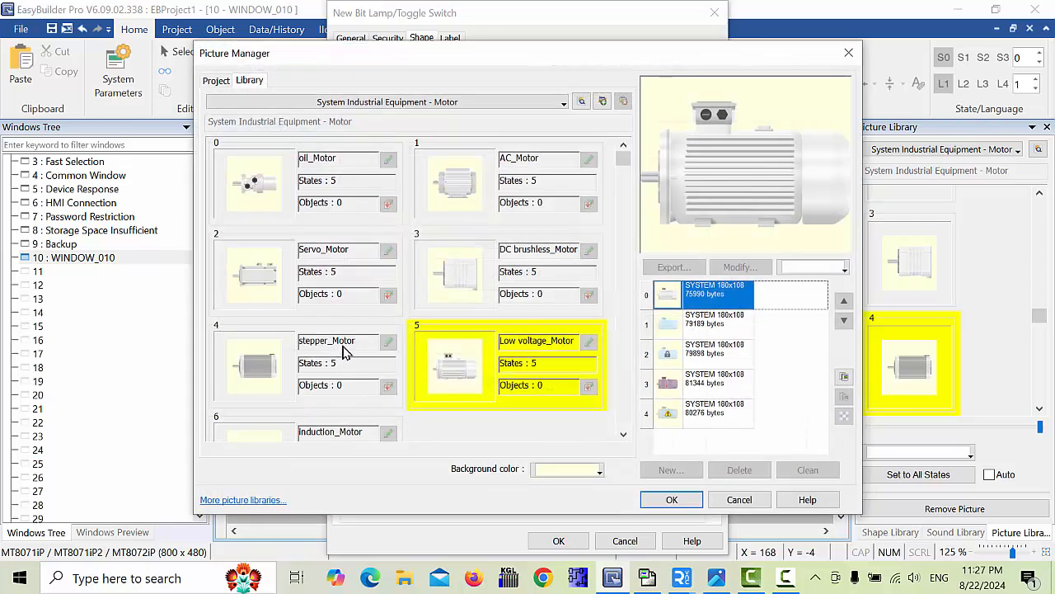
pyautogui.click(561, 101)
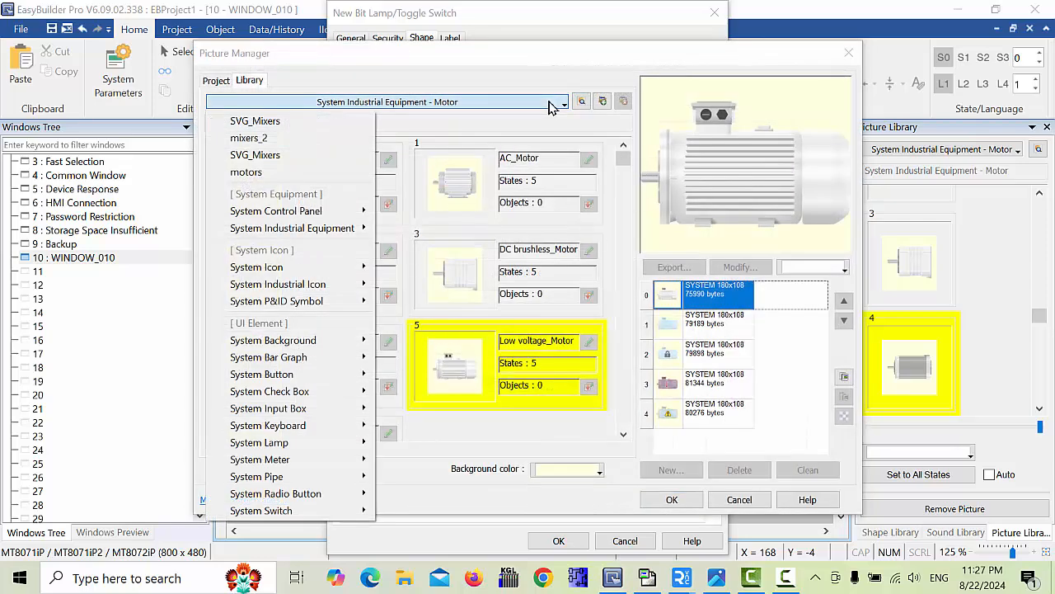
pyautogui.moveTo(246, 172)
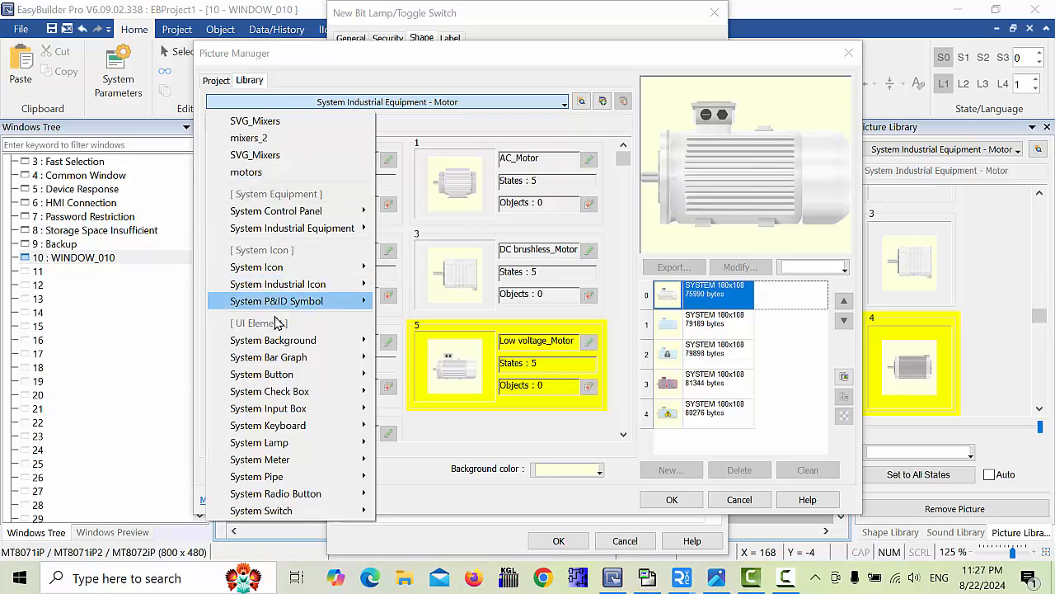
pyautogui.moveTo(276, 408)
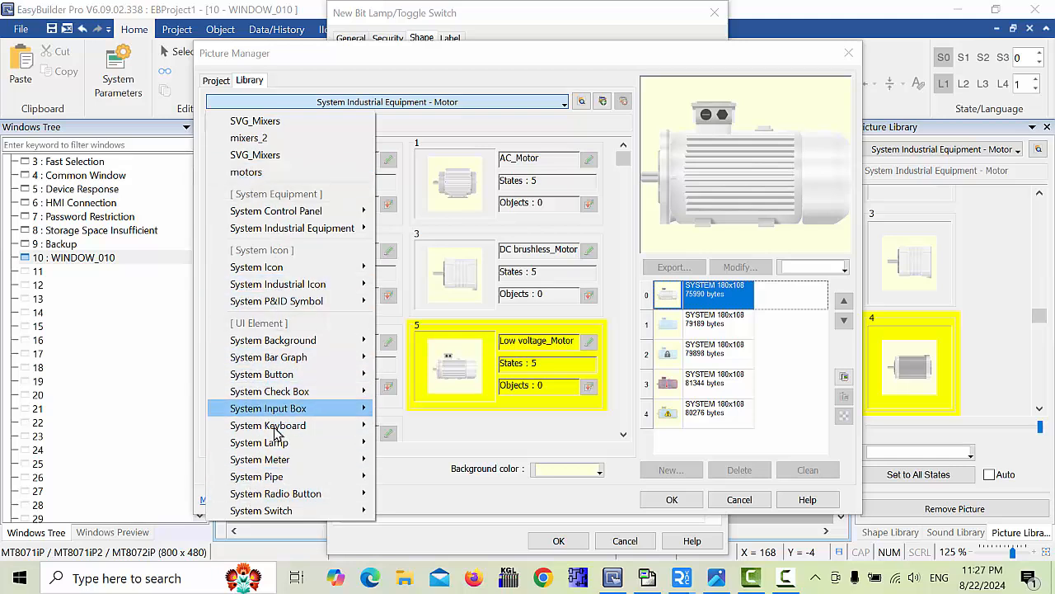
pyautogui.moveTo(248, 138)
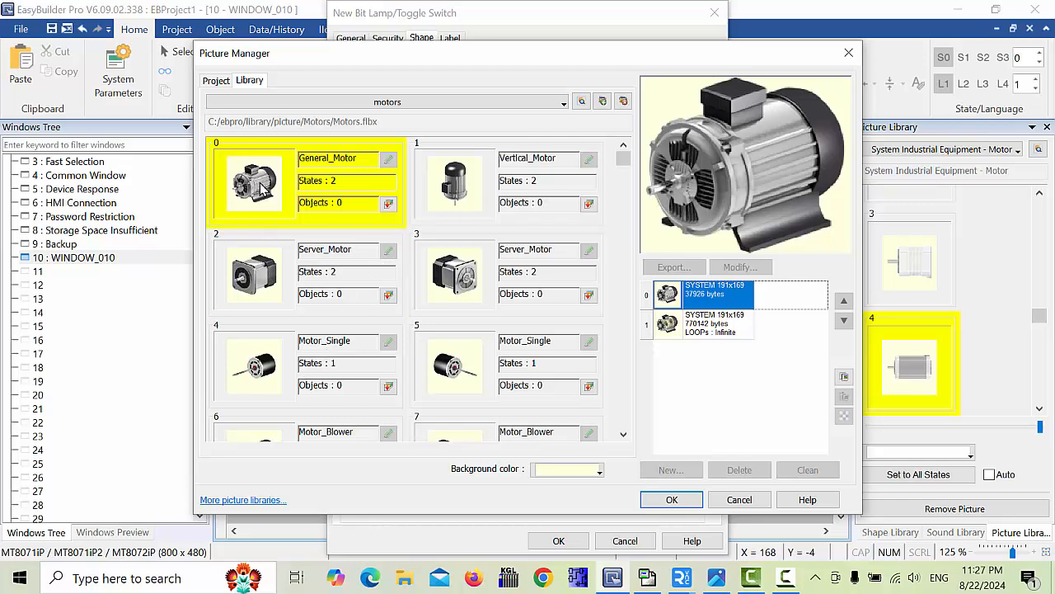
pyautogui.moveTo(705, 324)
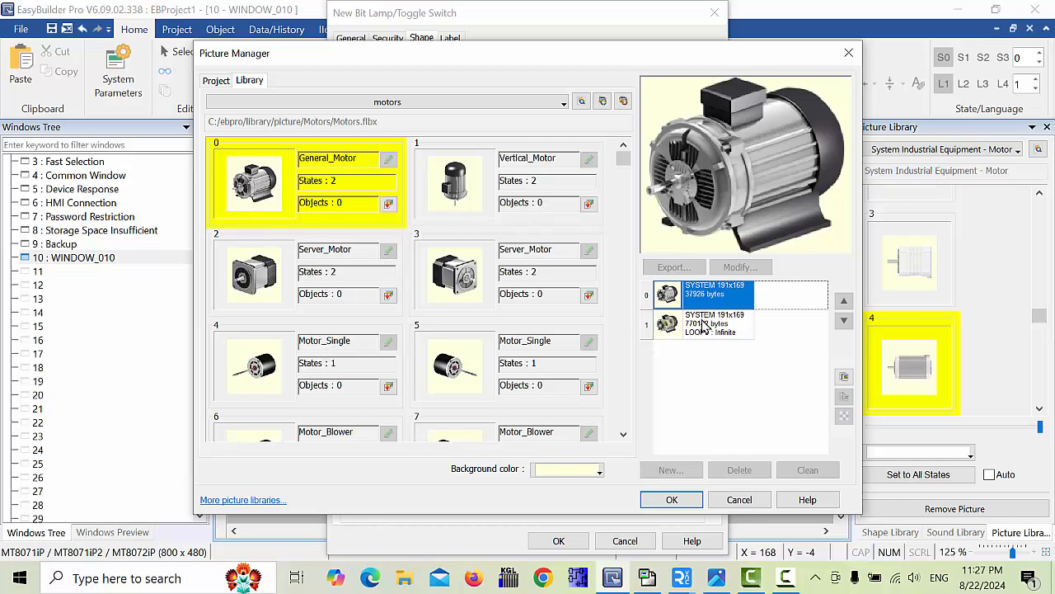
pyautogui.moveTo(766, 182)
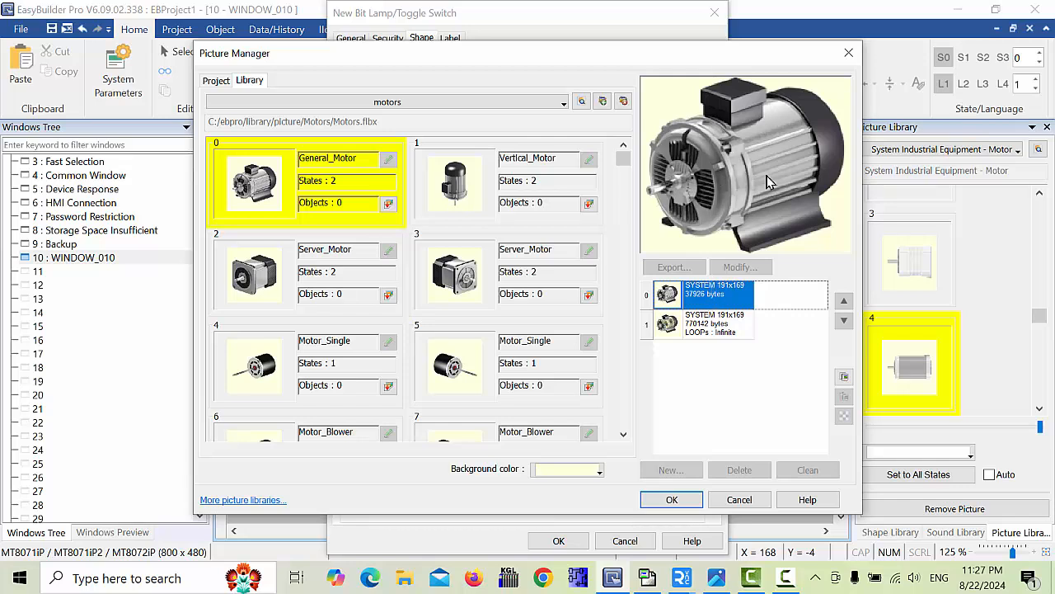
pyautogui.click(714, 322)
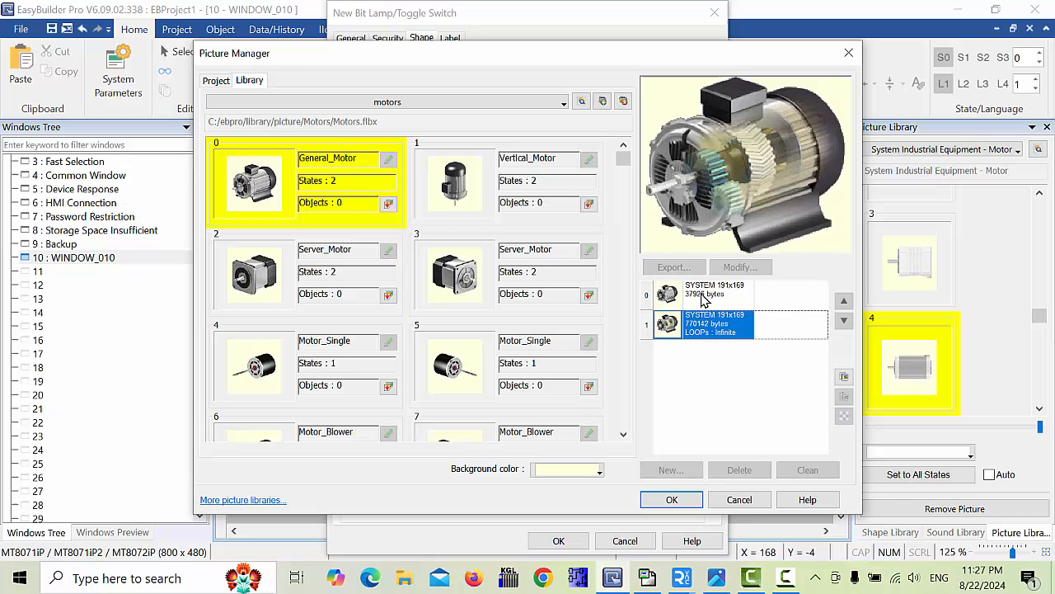
pyautogui.moveTo(631, 368)
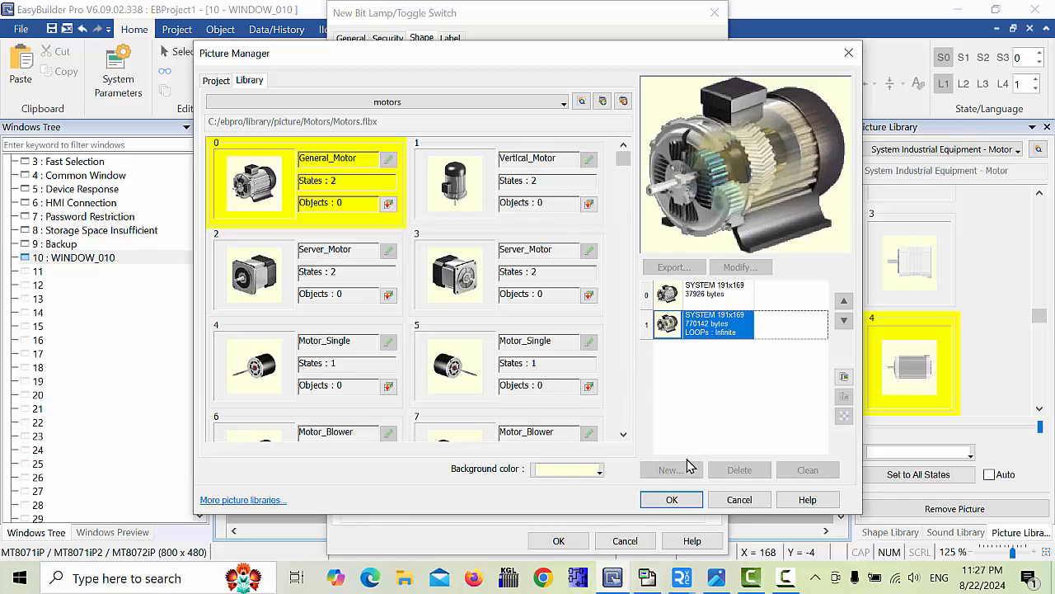
pyautogui.click(671, 499)
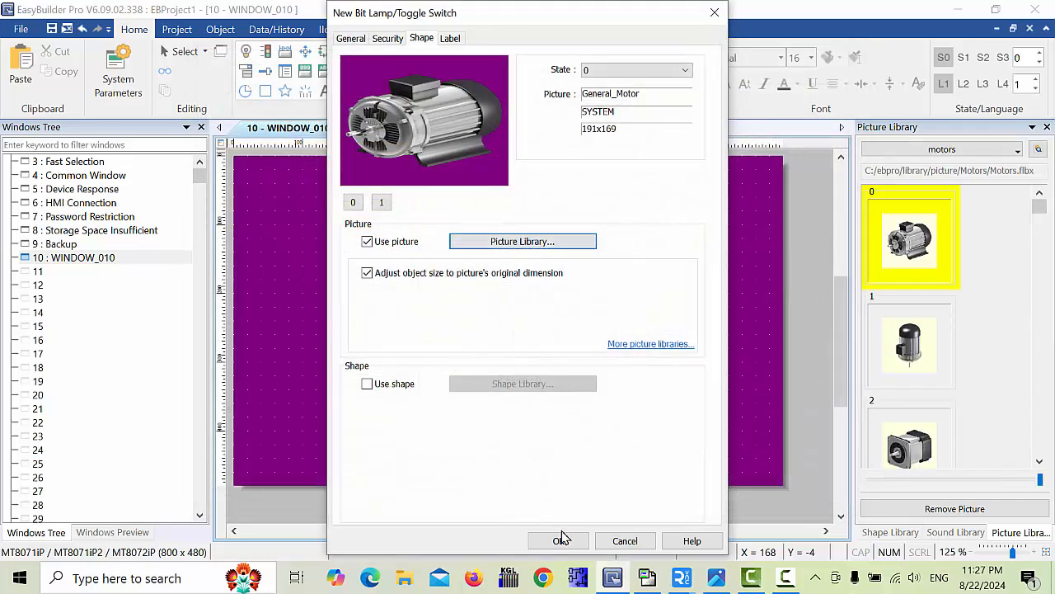
# Place the motor lamp on WINDOW_010's right side and start a toggle Set Bit button.
pyautogui.click(559, 540)
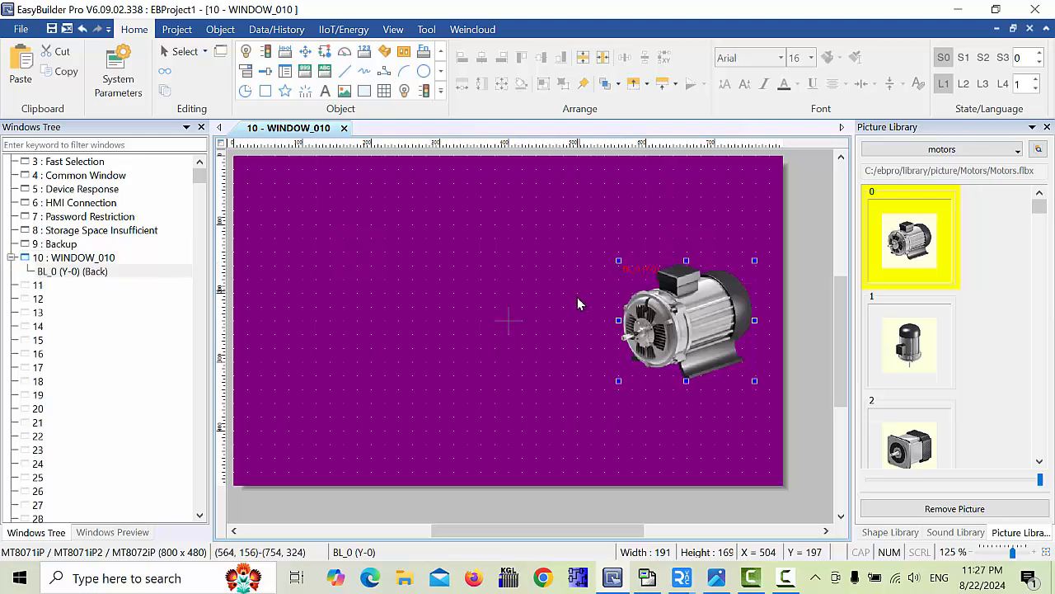
pyautogui.click(329, 311)
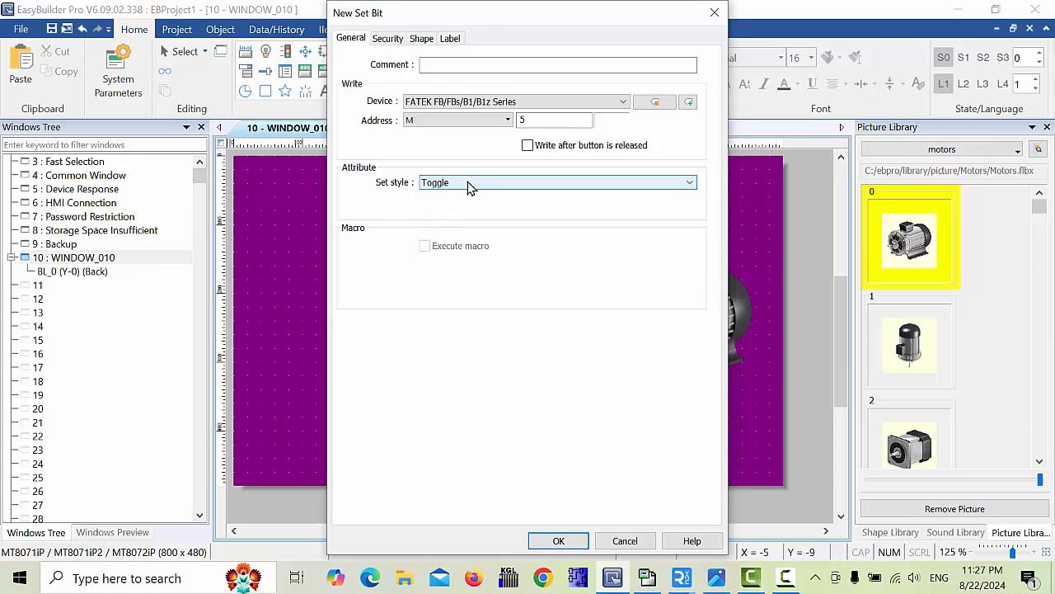
# Change the toggle button's address to M0 and place it on the window.
pyautogui.click(554, 120)
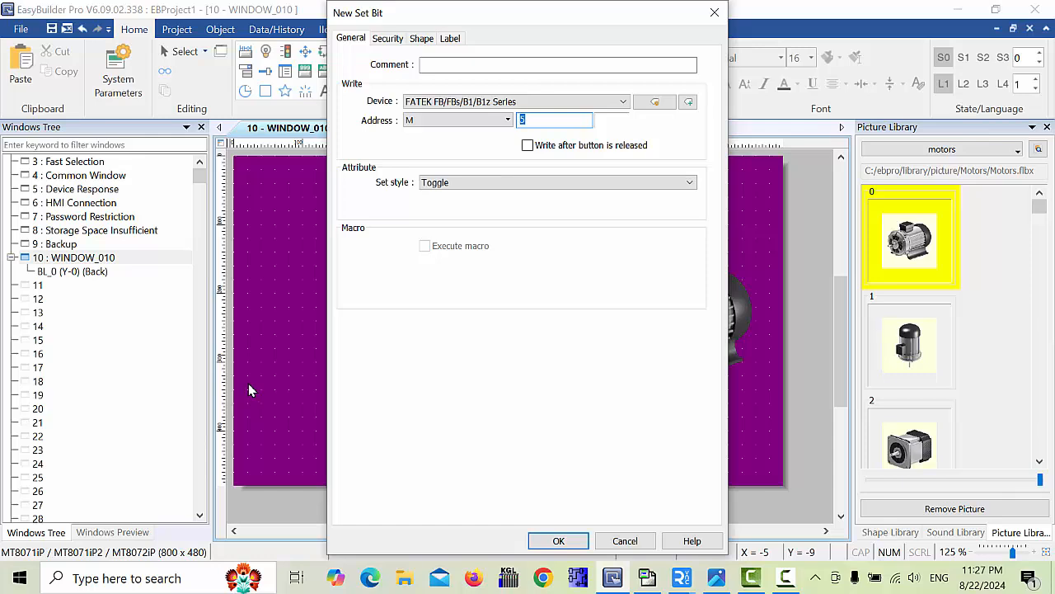
pyautogui.write('0')
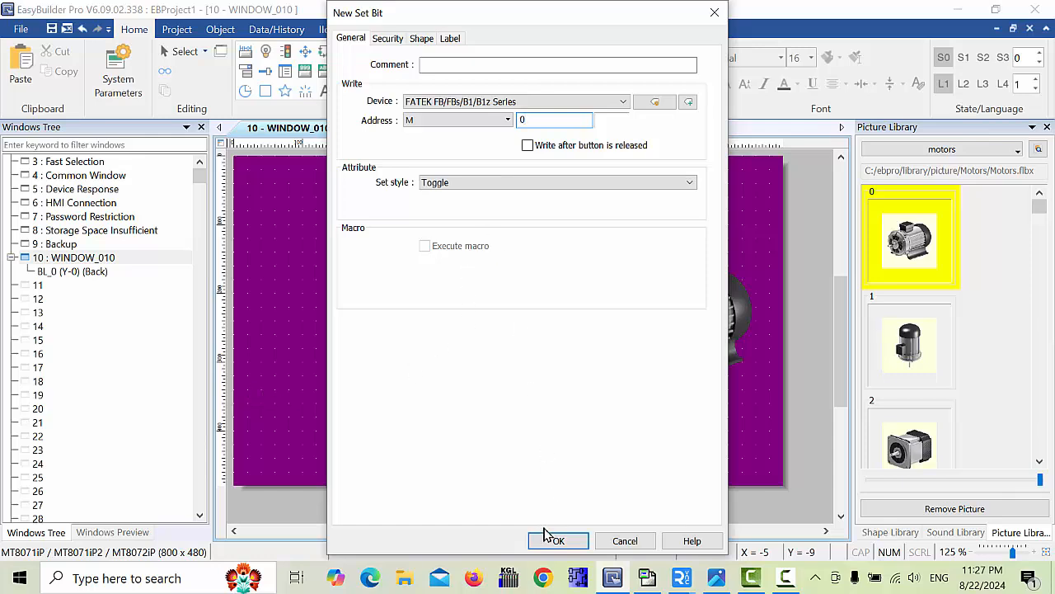
pyautogui.click(557, 540)
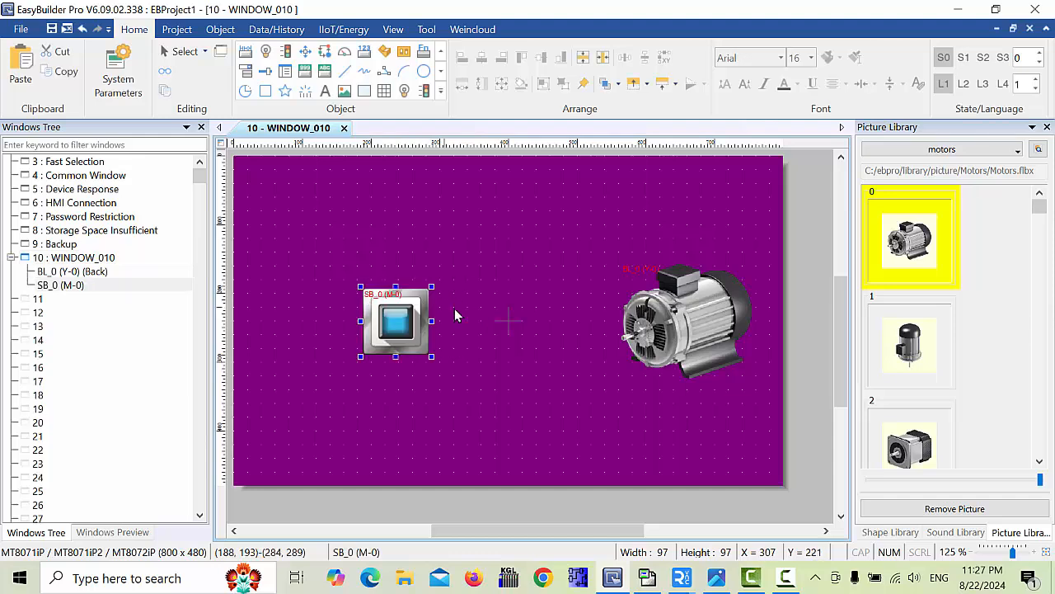
# Swap the button's picture for flat square picture 1 from System Button > Flat.
pyautogui.doubleClick(395, 321)
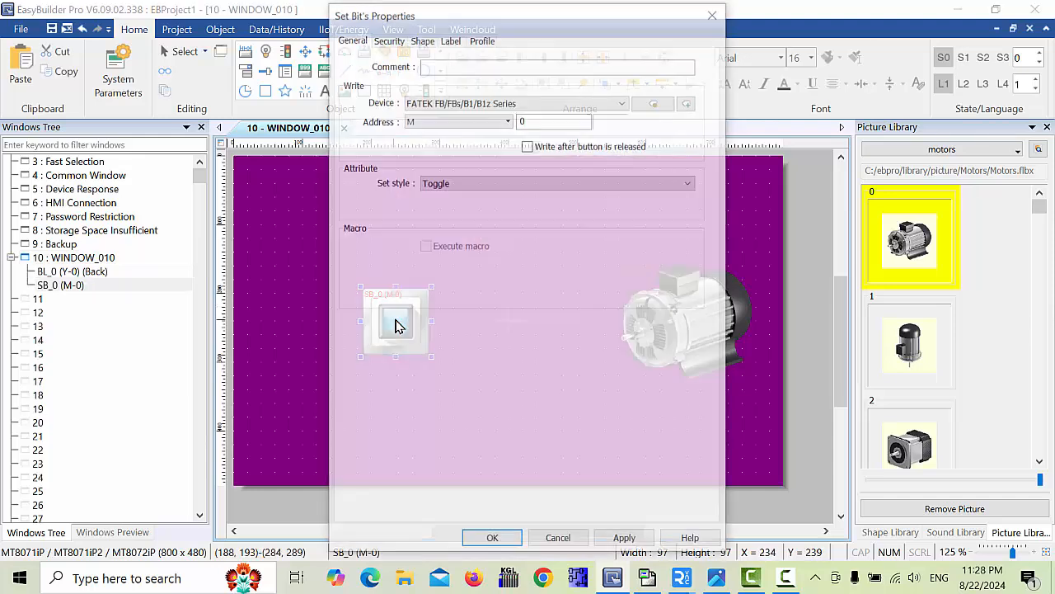
pyautogui.click(421, 38)
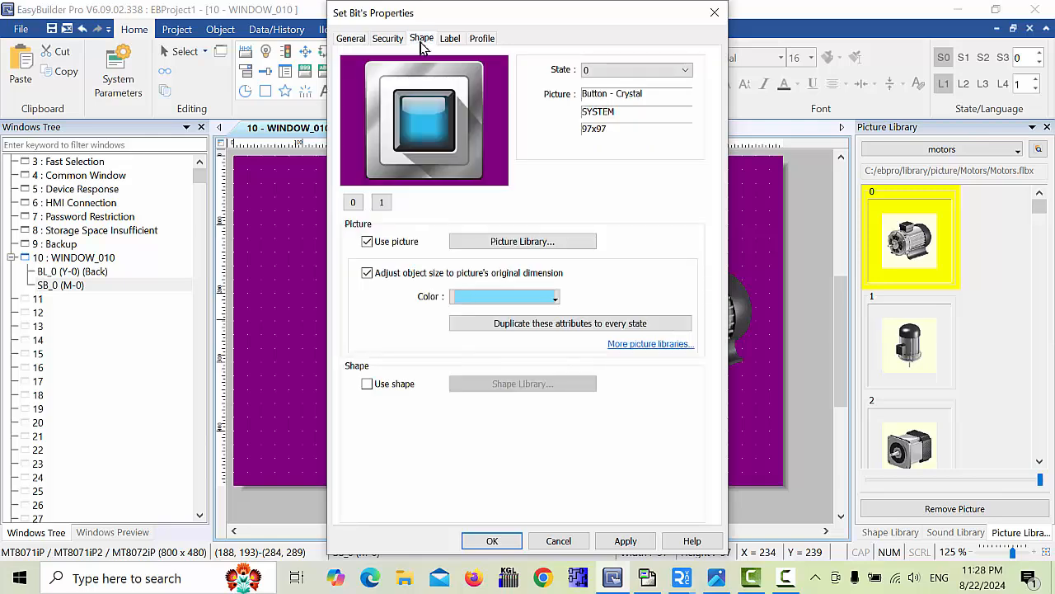
pyautogui.click(522, 240)
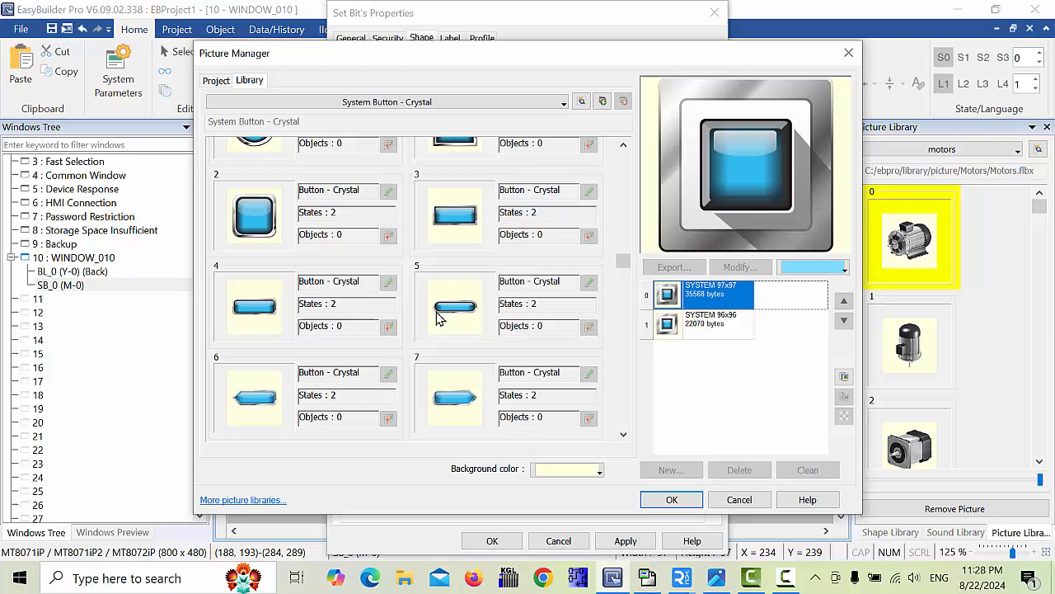
pyautogui.click(385, 102)
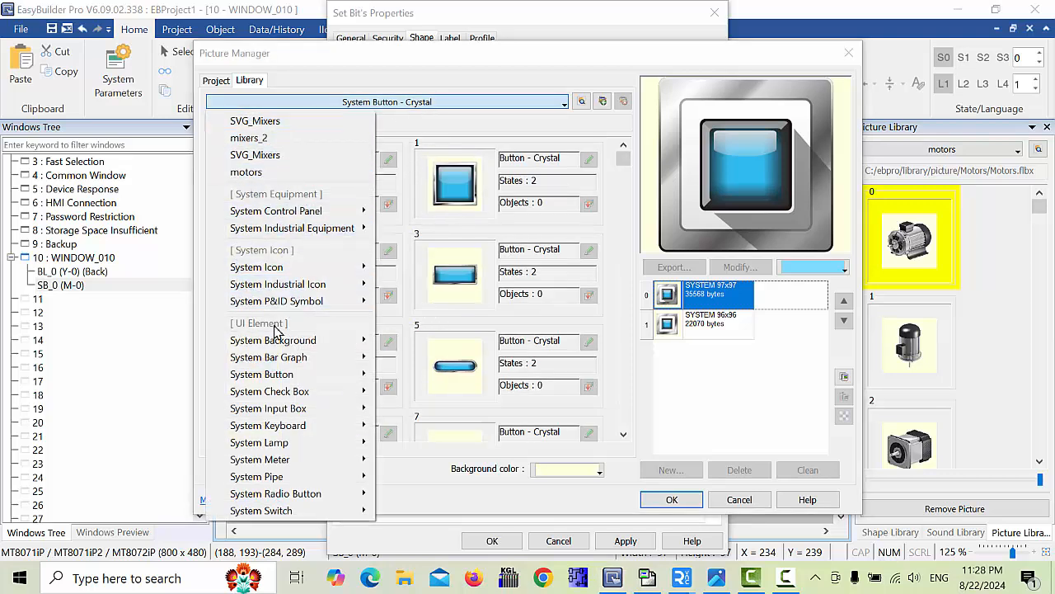
pyautogui.moveTo(260, 459)
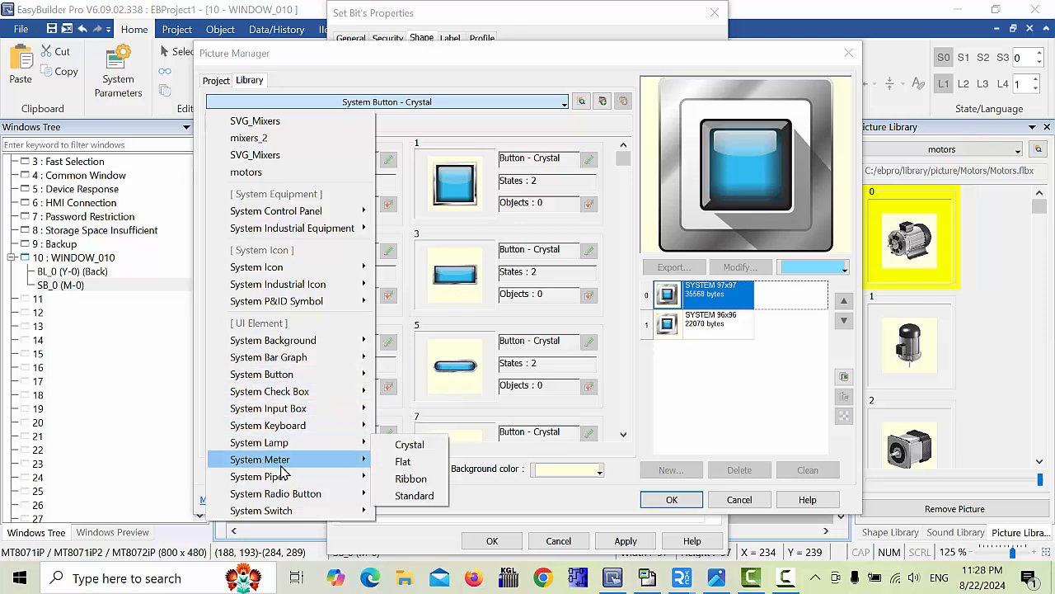
pyautogui.moveTo(276, 510)
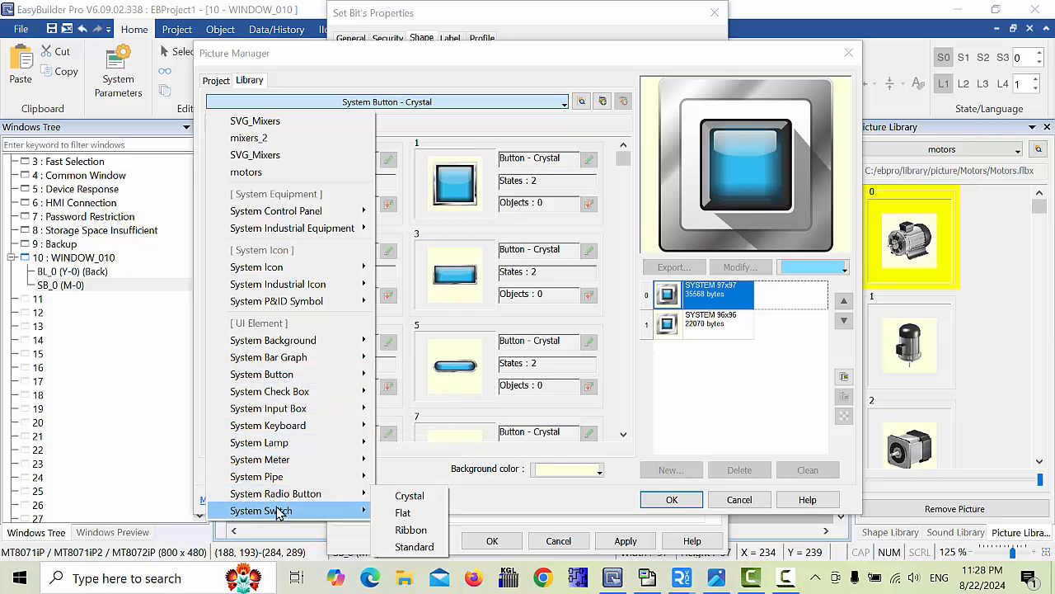
pyautogui.moveTo(270, 390)
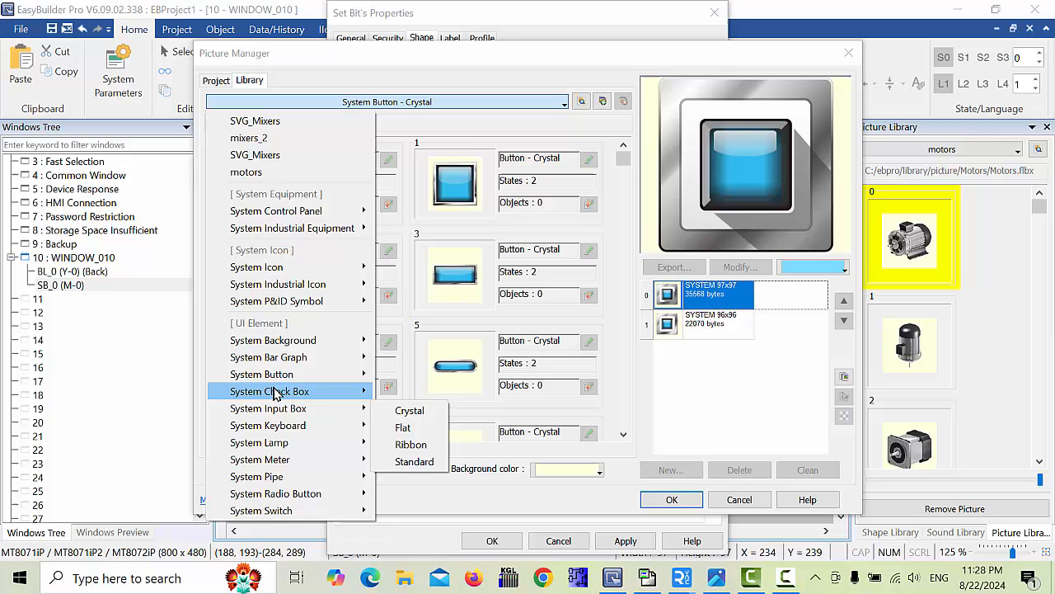
pyautogui.moveTo(261, 375)
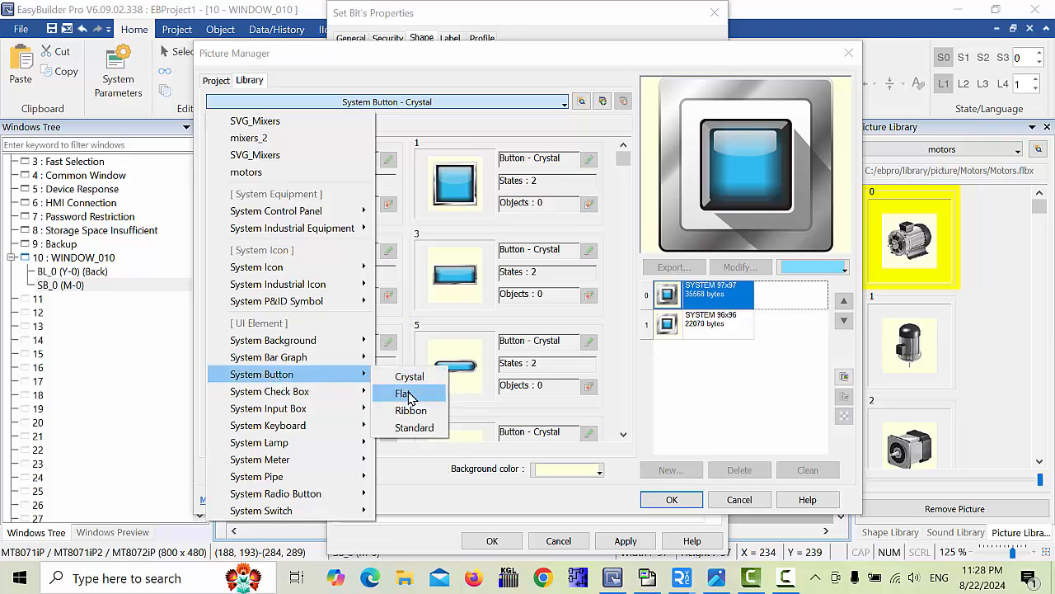
pyautogui.click(404, 393)
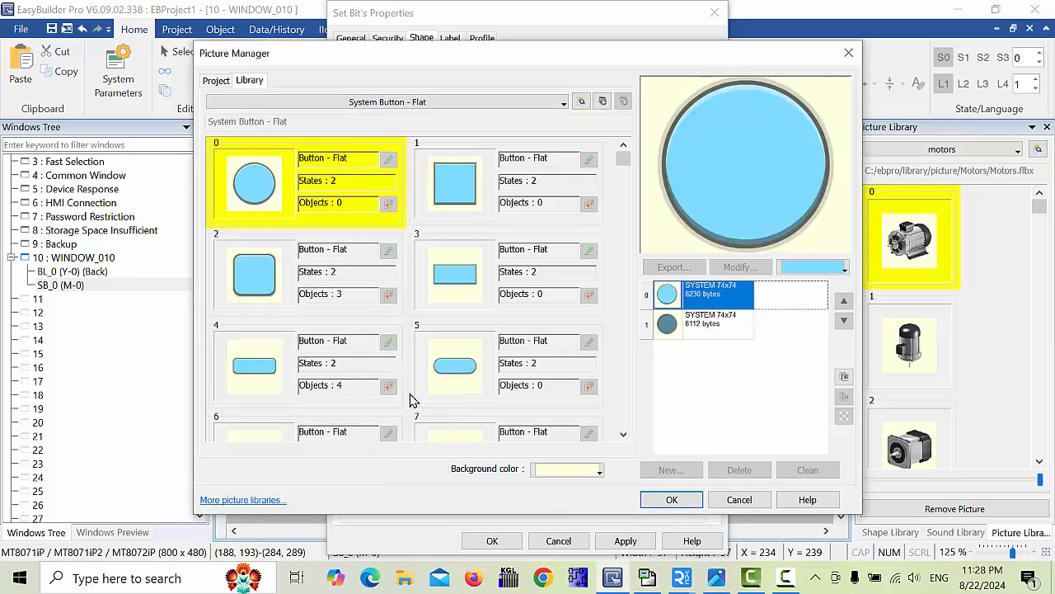
pyautogui.click(454, 183)
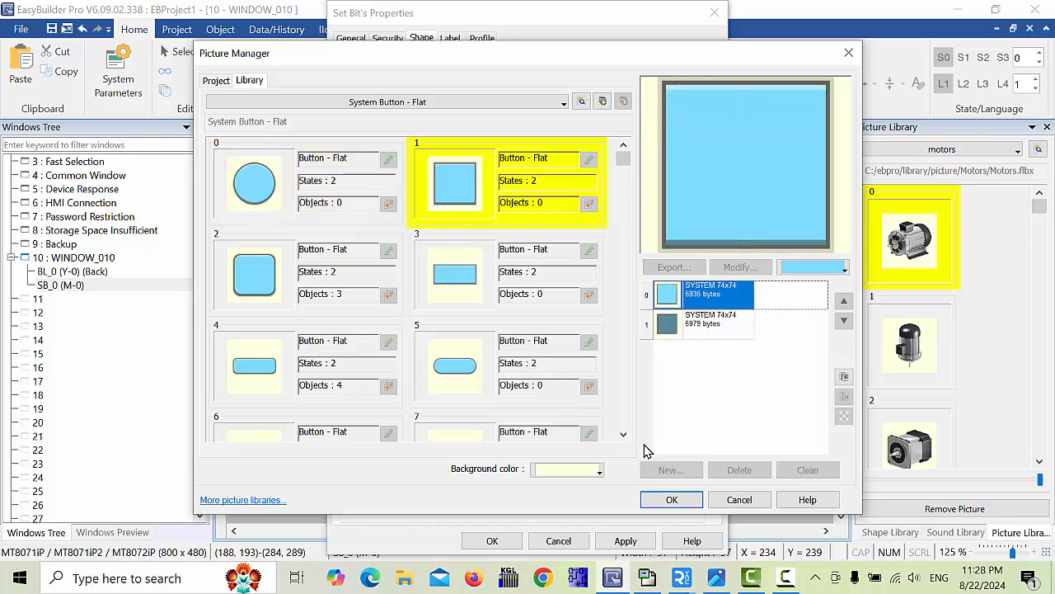
pyautogui.click(671, 499)
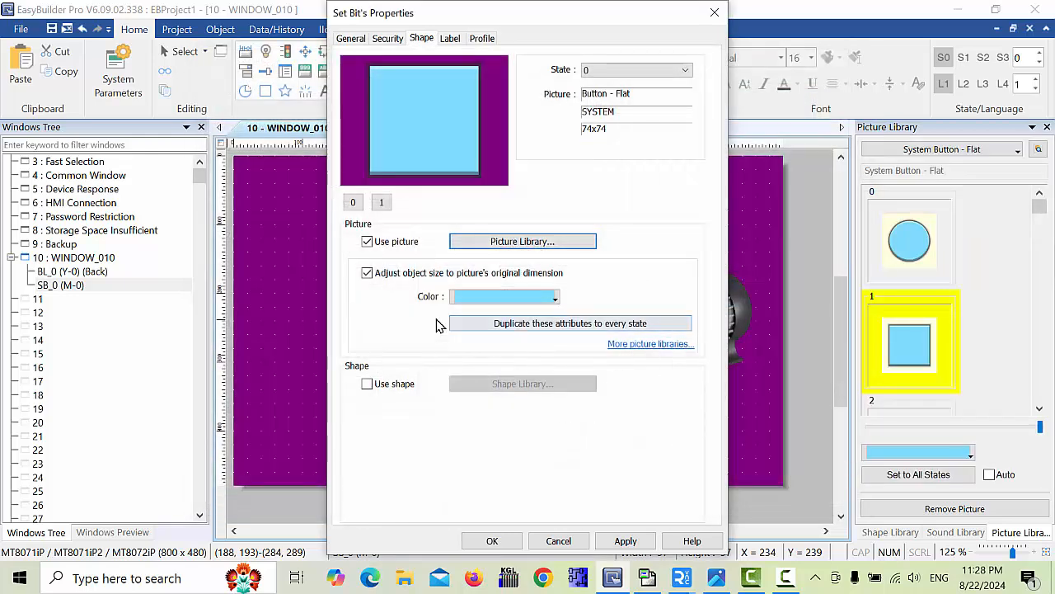
pyautogui.click(492, 540)
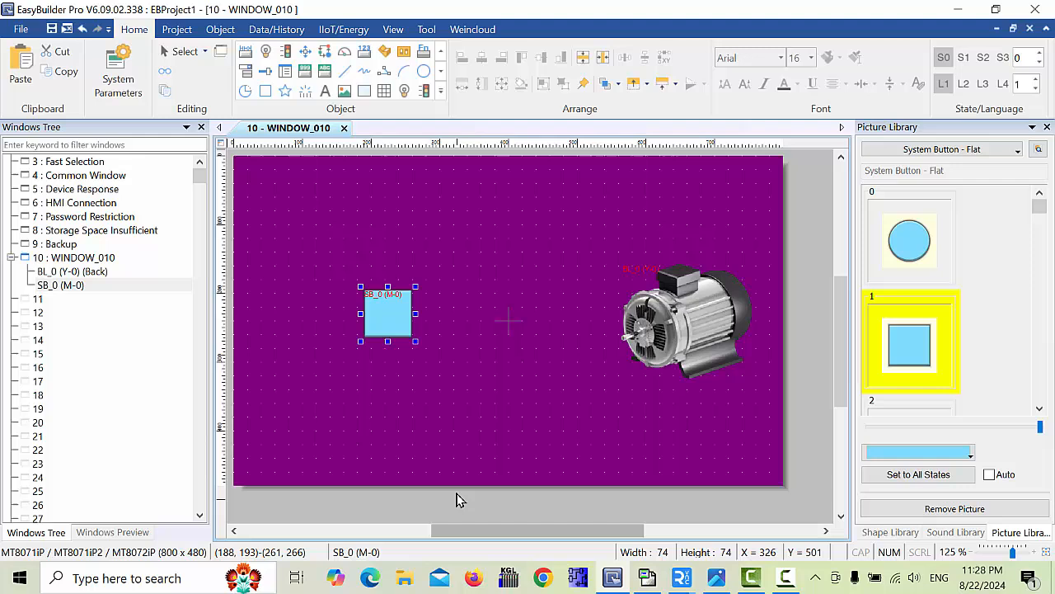
# Drag the SB_0 toggle button toward the window centre near the motor lamp.
pyautogui.moveTo(387, 315); pyautogui.dragTo(447, 325)
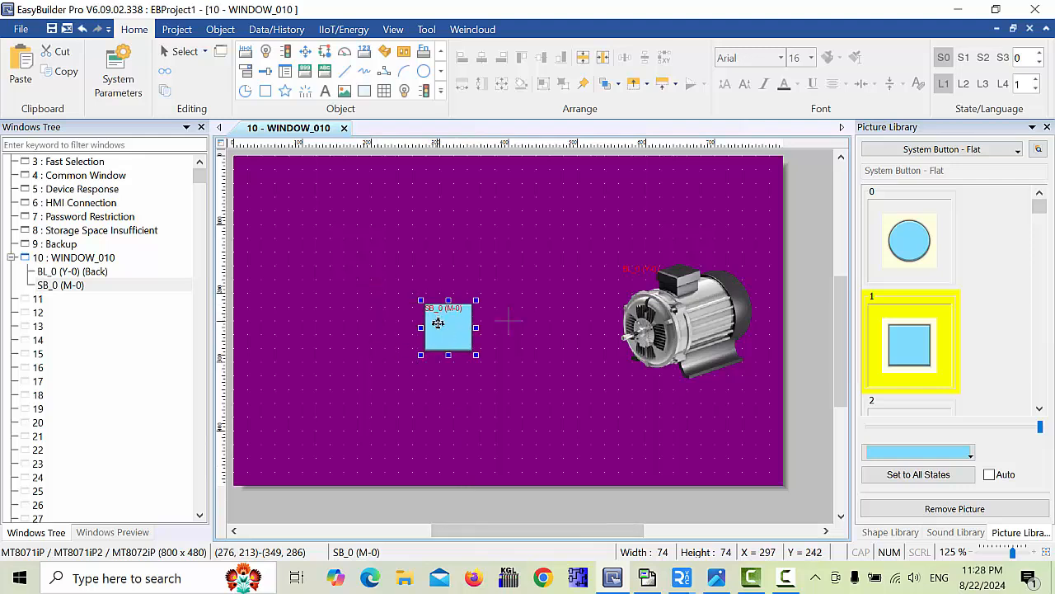
pyautogui.moveTo(438, 322); pyautogui.dragTo(448, 324)
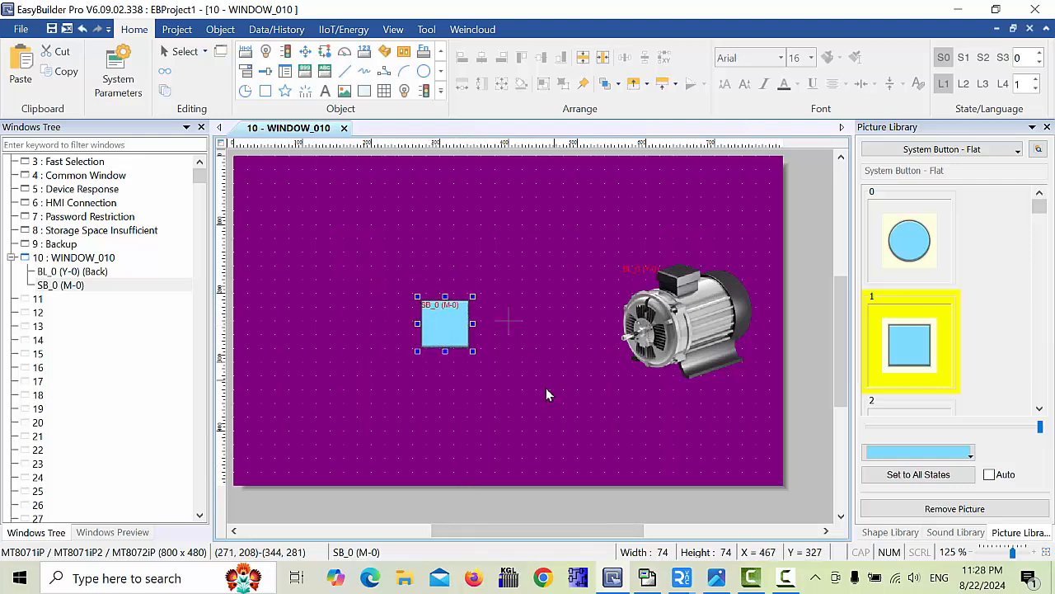
pyautogui.moveTo(627, 375)
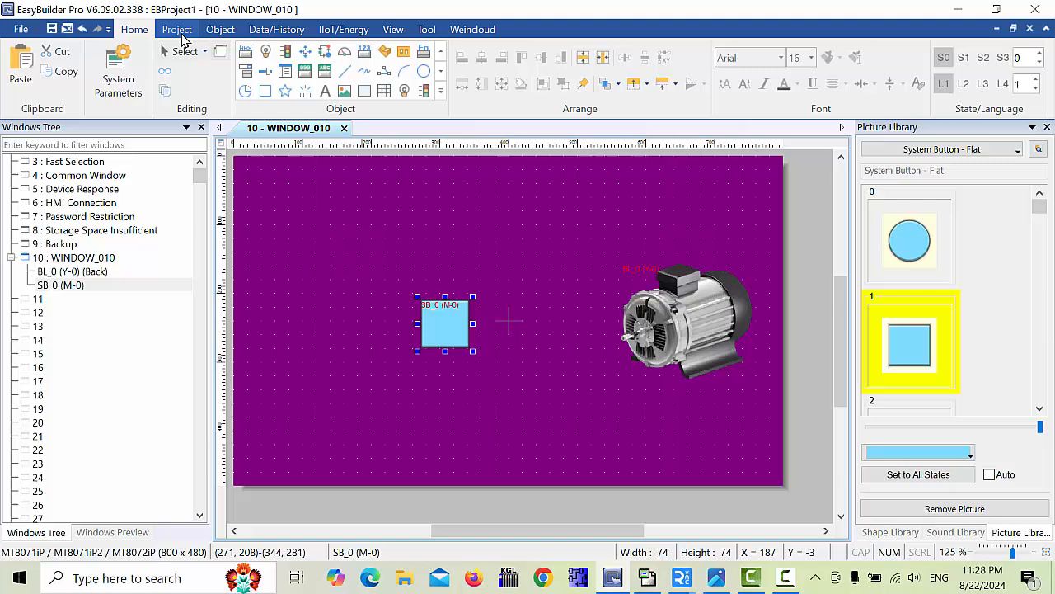
pyautogui.click(176, 29)
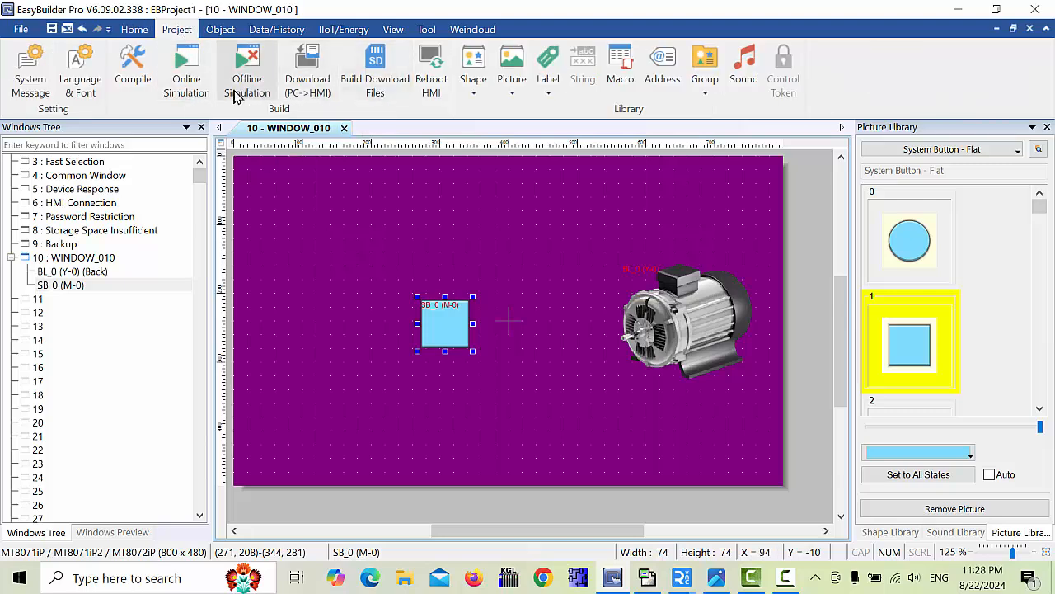
# Download the project to HMI-f2ed, then nudge the toggle button up and right.
pyautogui.click(132, 66)
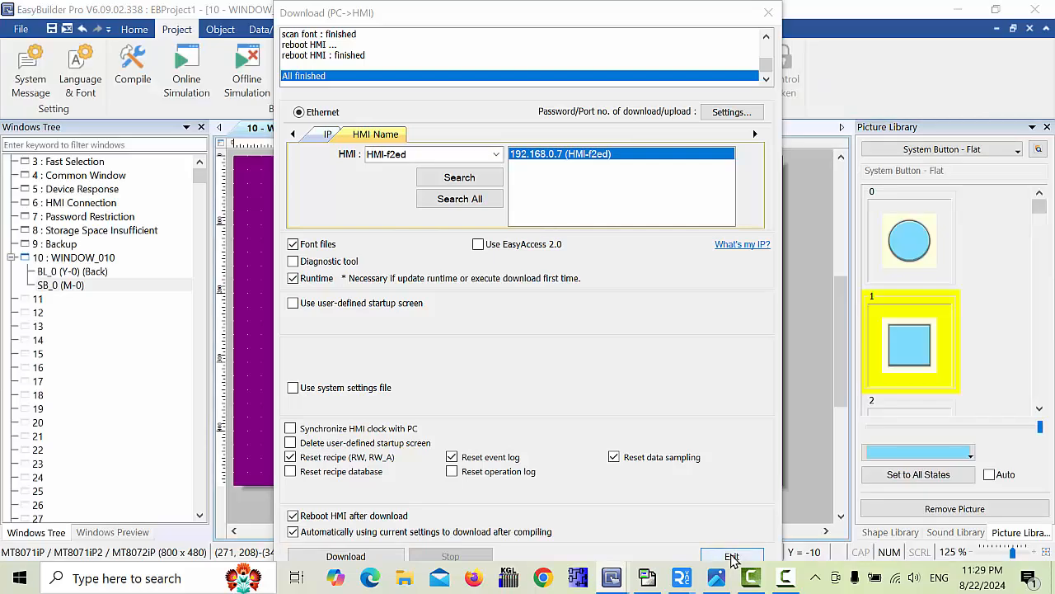
pyautogui.click(731, 558)
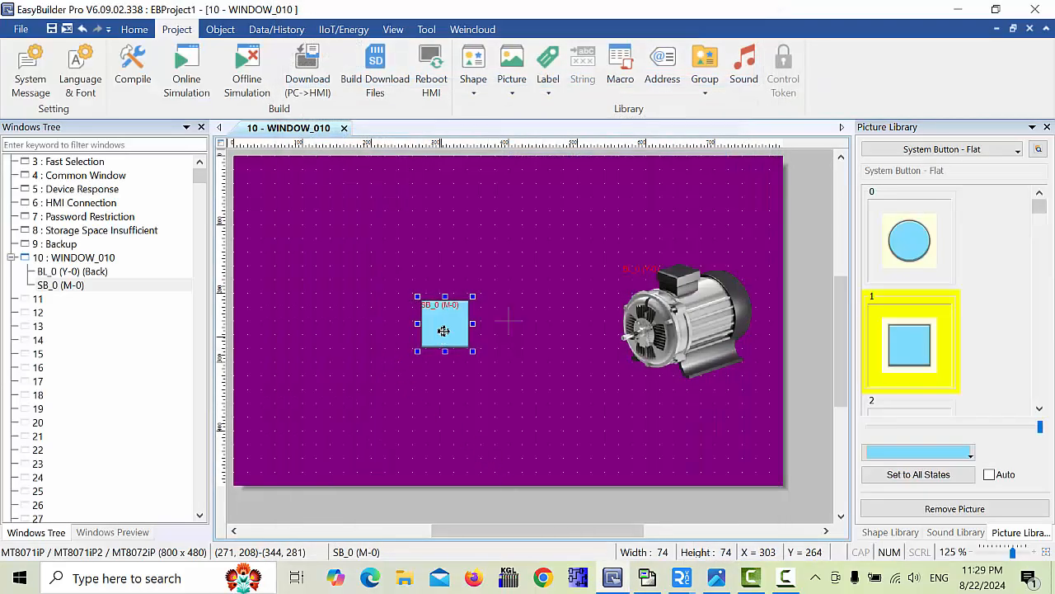
pyautogui.moveTo(443, 330); pyautogui.dragTo(458, 311)
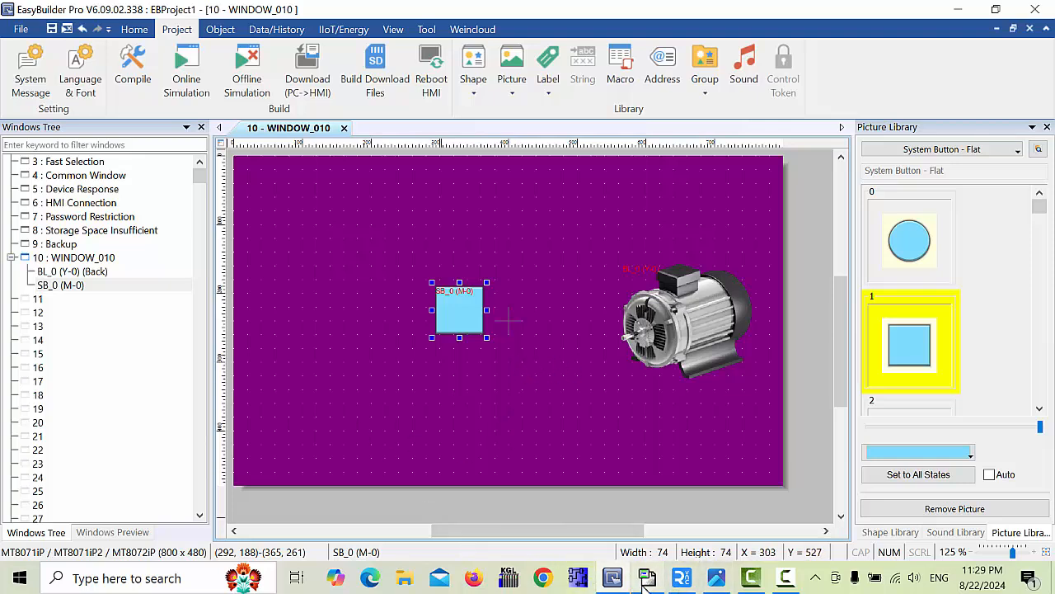
# Switch to WinProLadder's empty FBs-40MA ladder diagram.
pyautogui.click(612, 577)
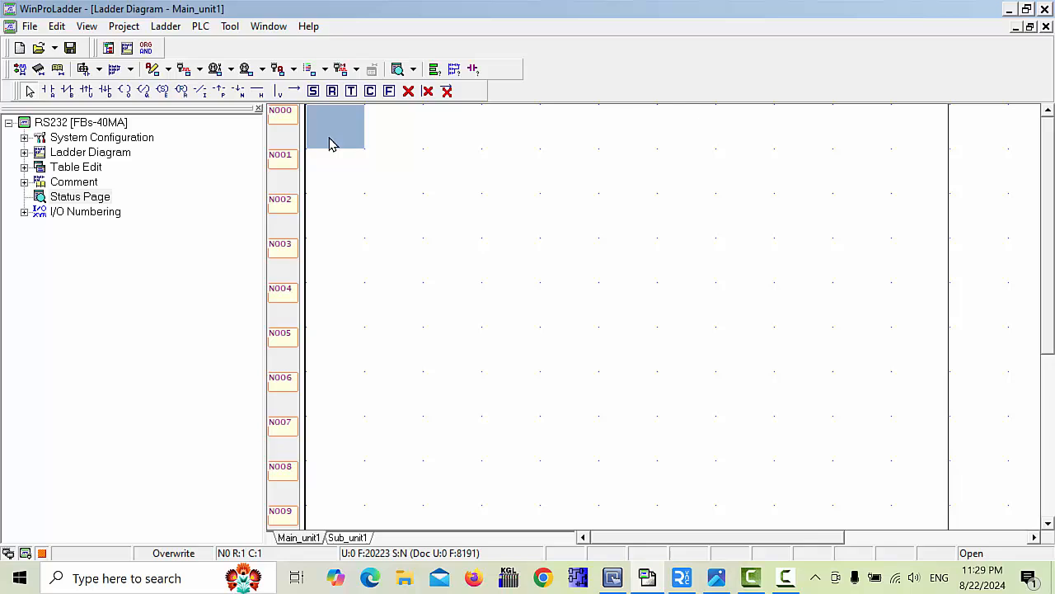
pyautogui.moveTo(325, 135)
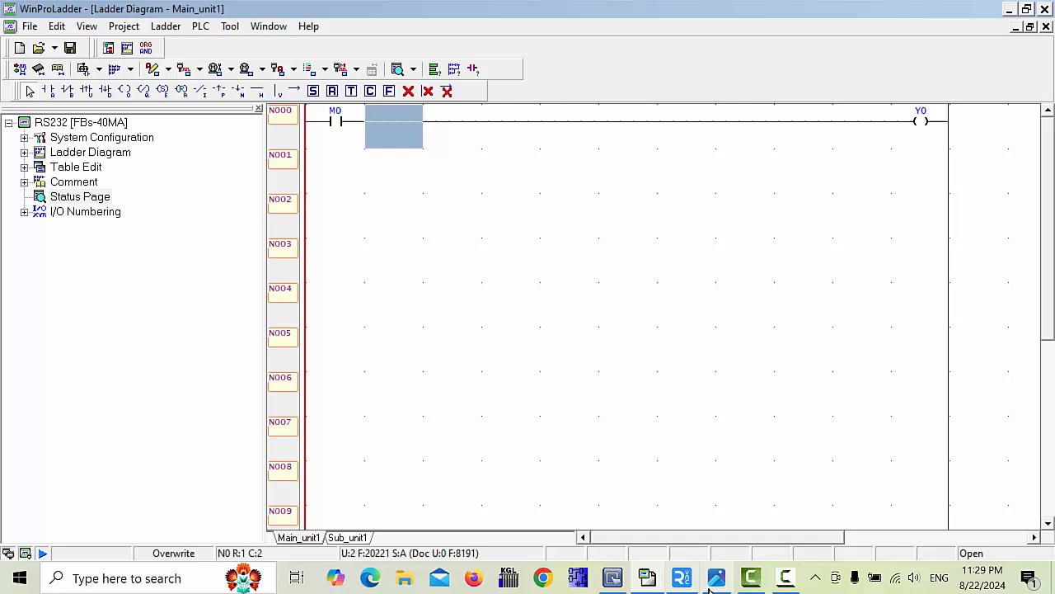
pyautogui.moveTo(646, 577)
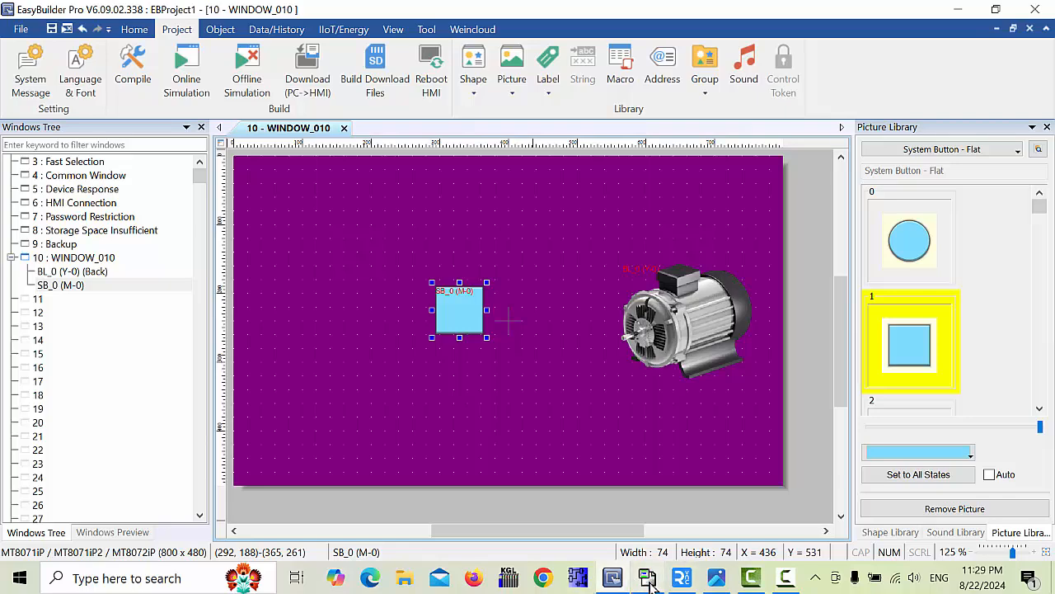
# Connect RealVNC Viewer to HMI-F2ED with the password and reposition the viewer window.
pyautogui.click(682, 577)
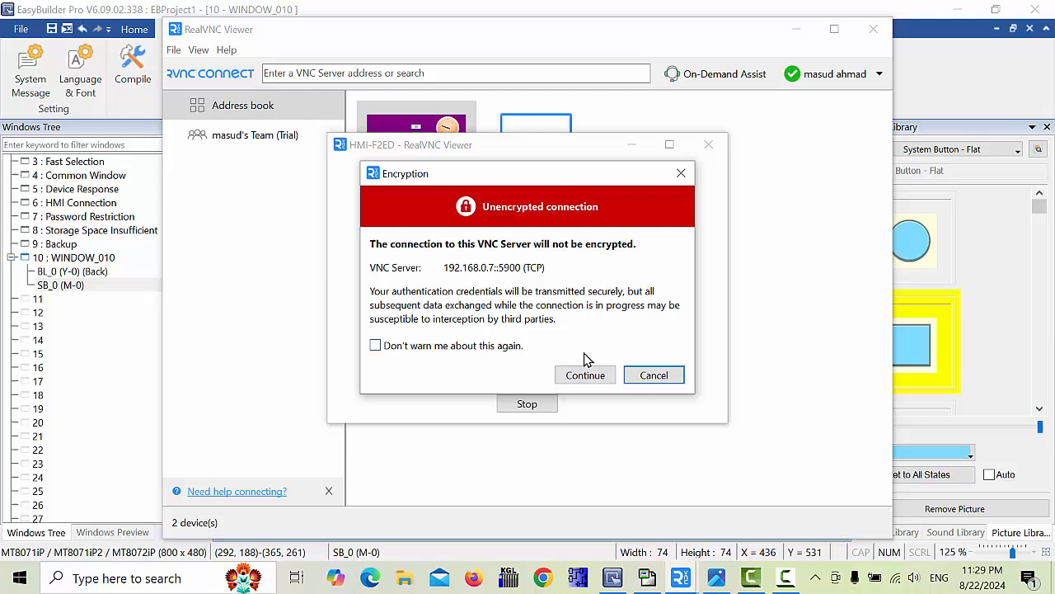
pyautogui.click(584, 375)
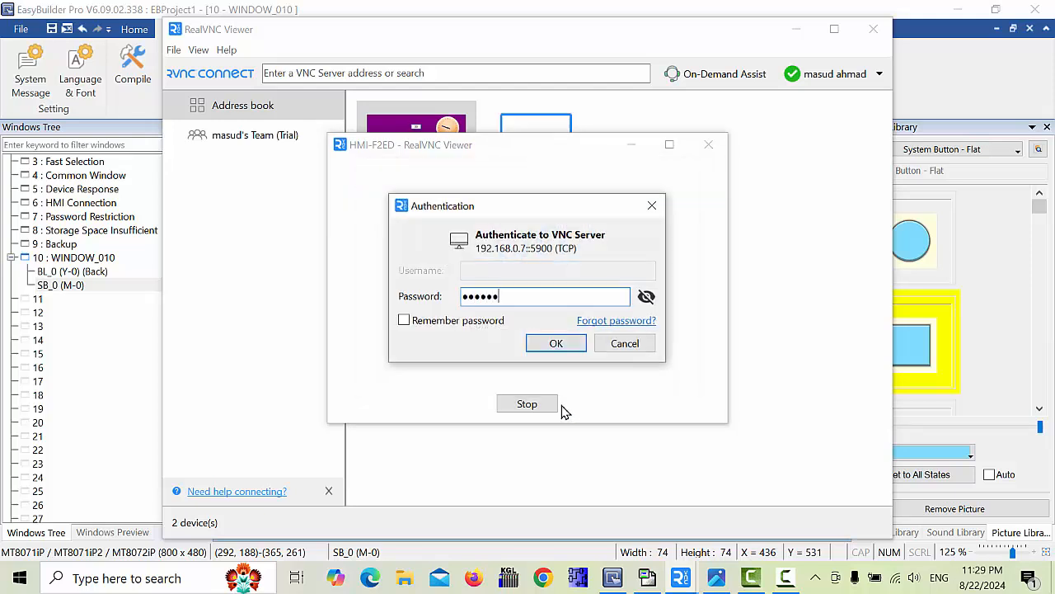
pyautogui.click(555, 343)
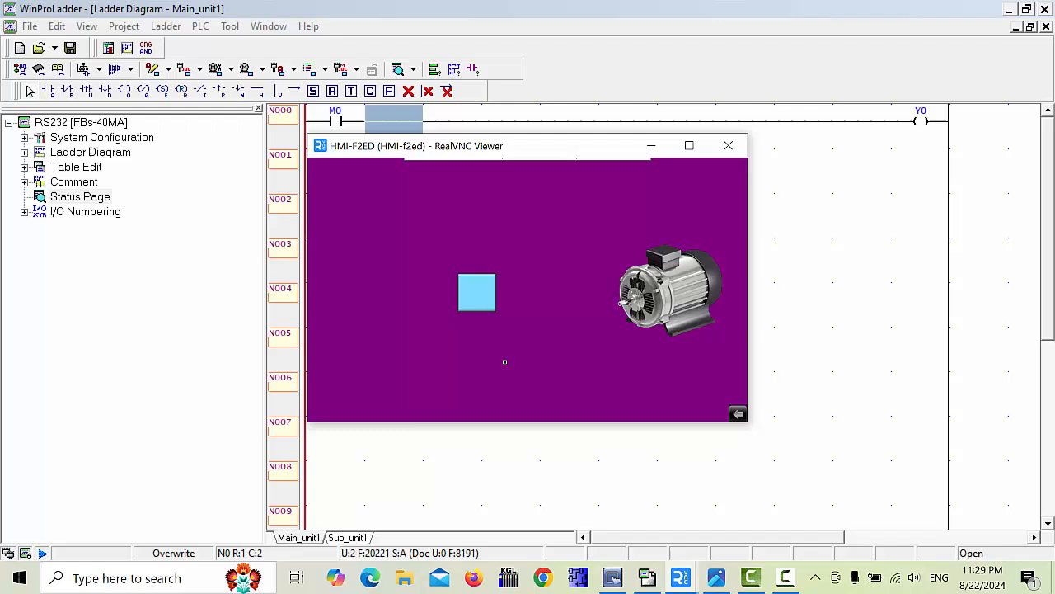
pyautogui.moveTo(415, 146); pyautogui.dragTo(574, 245)
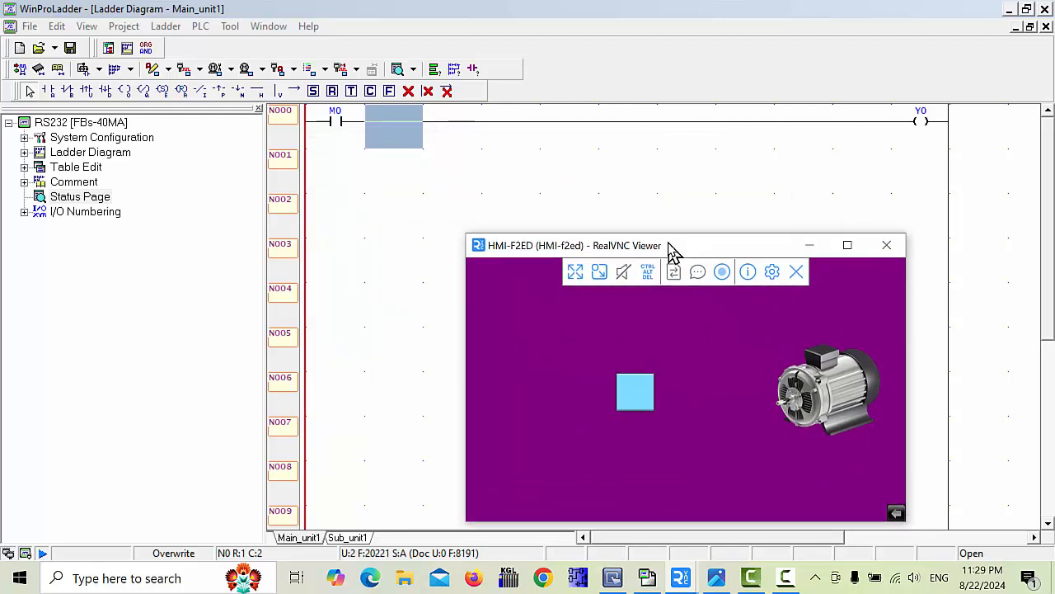